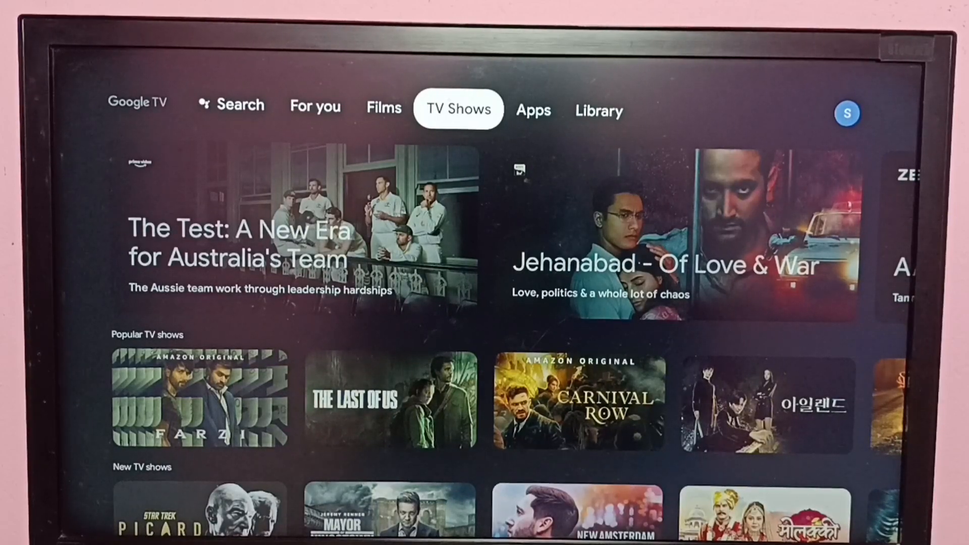
Bring up the account side panel from the profile avatar on the home screen.
click(598, 111)
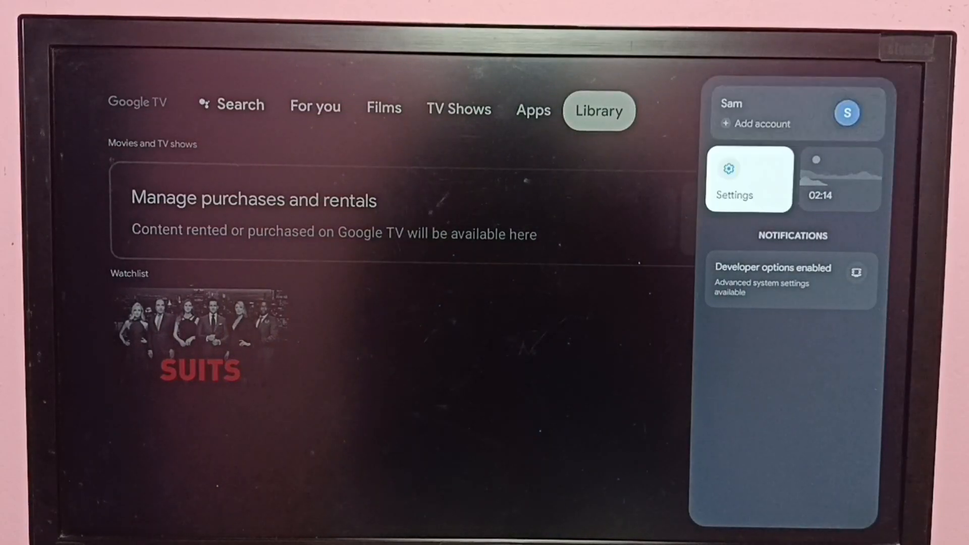
Go into Settings > Apps > See all apps and scroll down to Chromecast built-in under System apps.
click(748, 179)
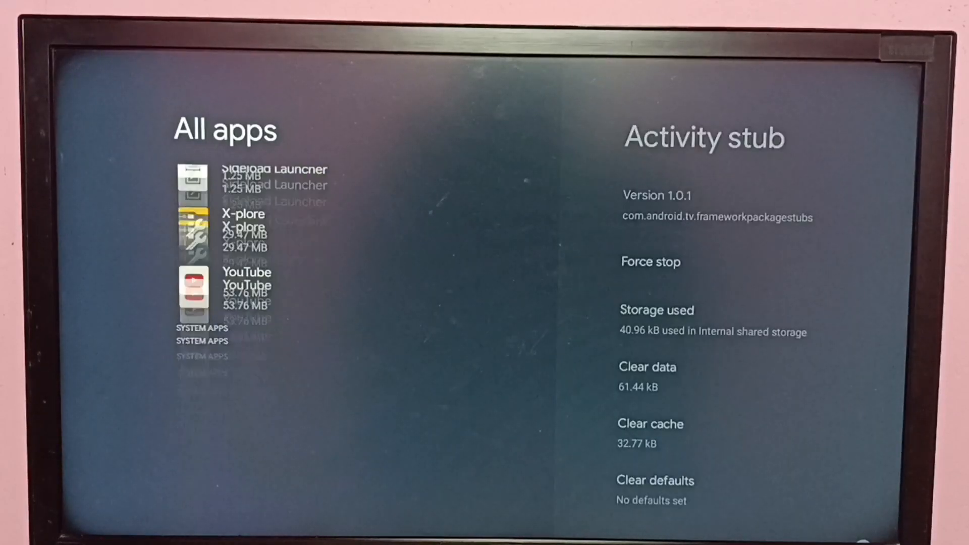
scroll(down, 3)
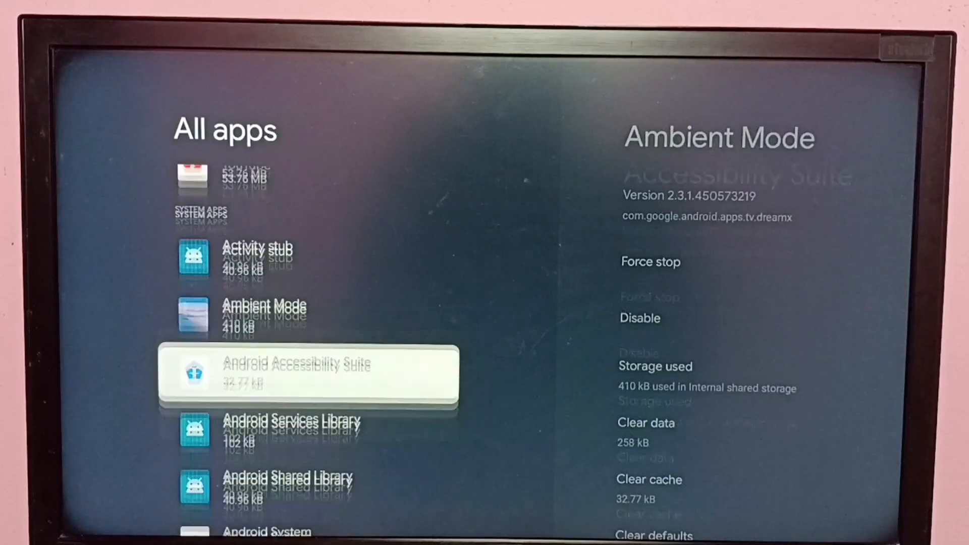
scroll(down, 3)
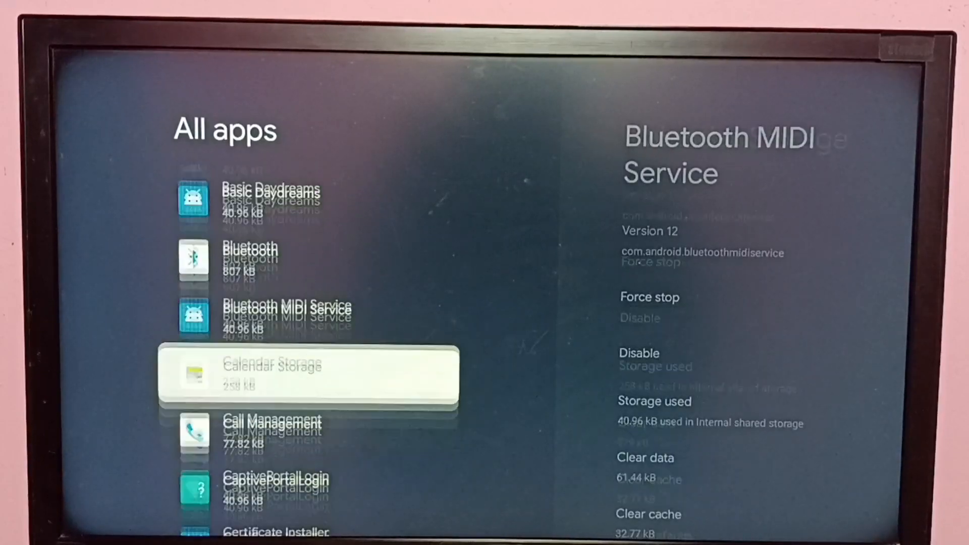
scroll(down, 3)
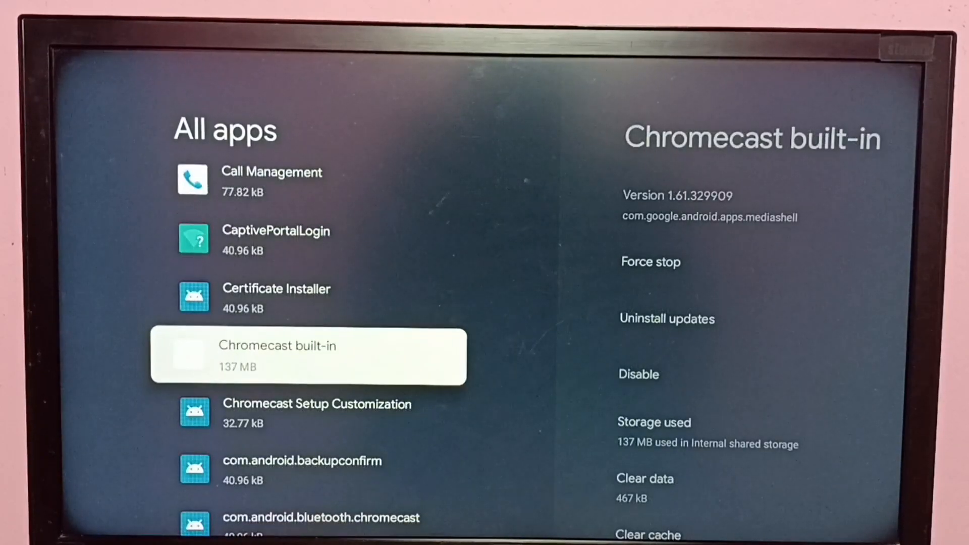
Uninstall Chromecast built-in's updates and confirm OK to restore the factory version.
click(308, 356)
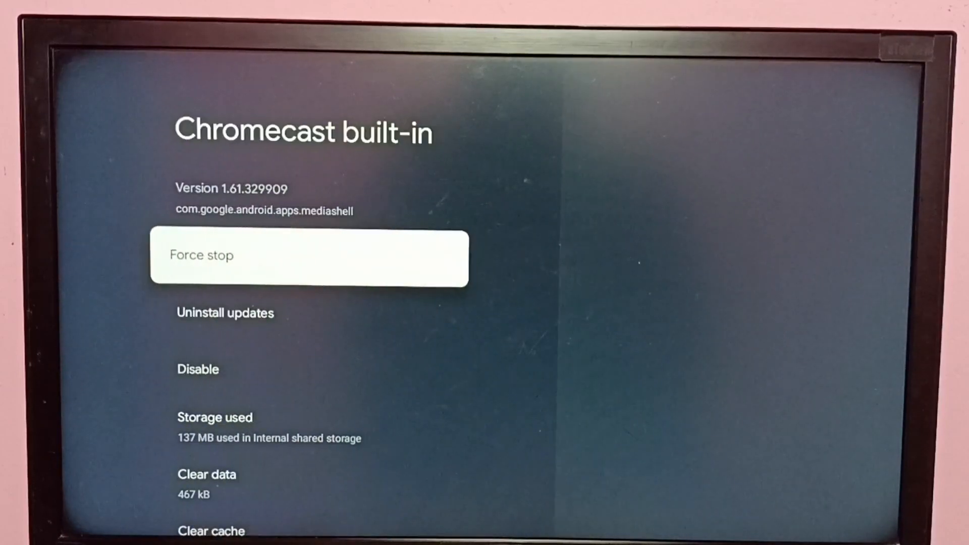
key(Down)
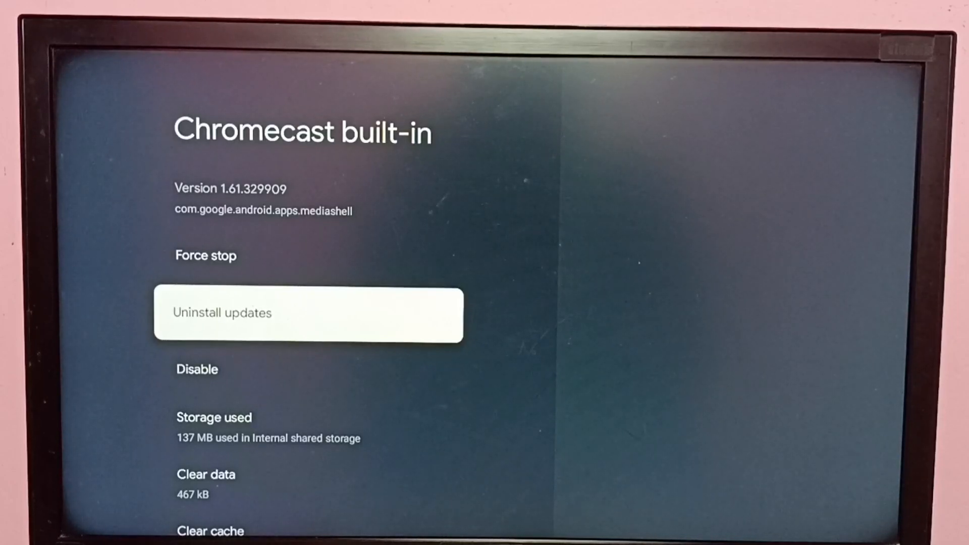
click(308, 314)
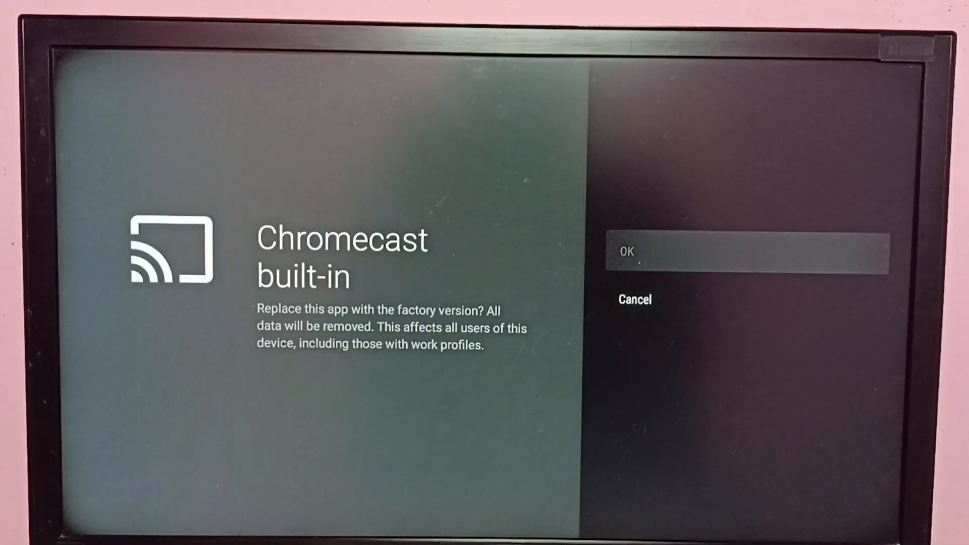
click(748, 253)
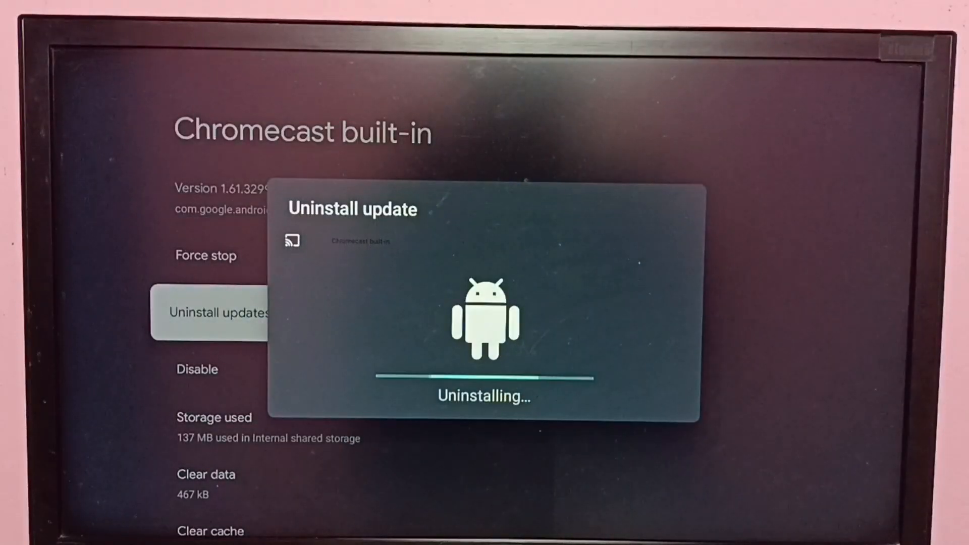